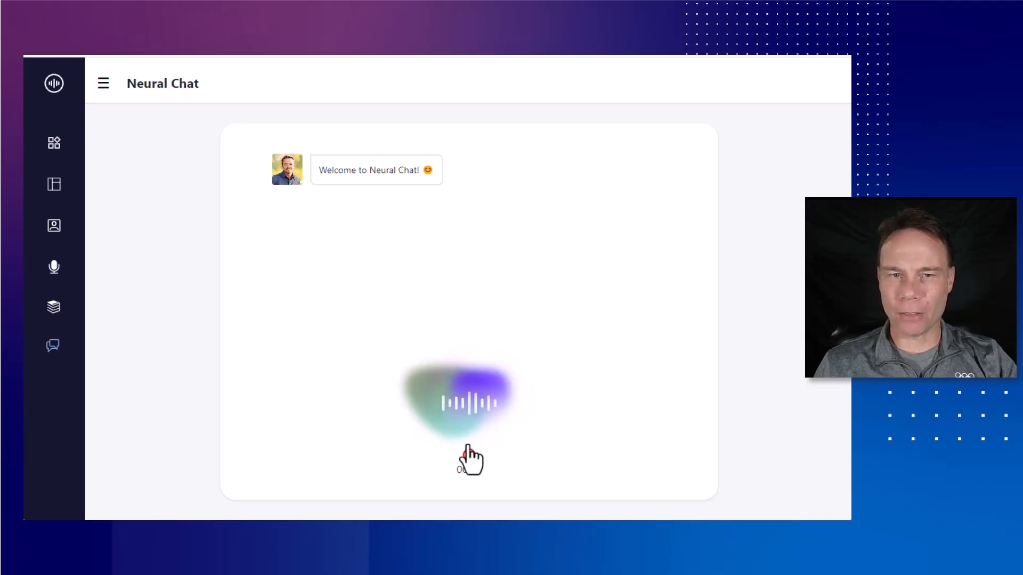
Step: Start a spoken question to the chatbot via the animated voice orb
click(469, 452)
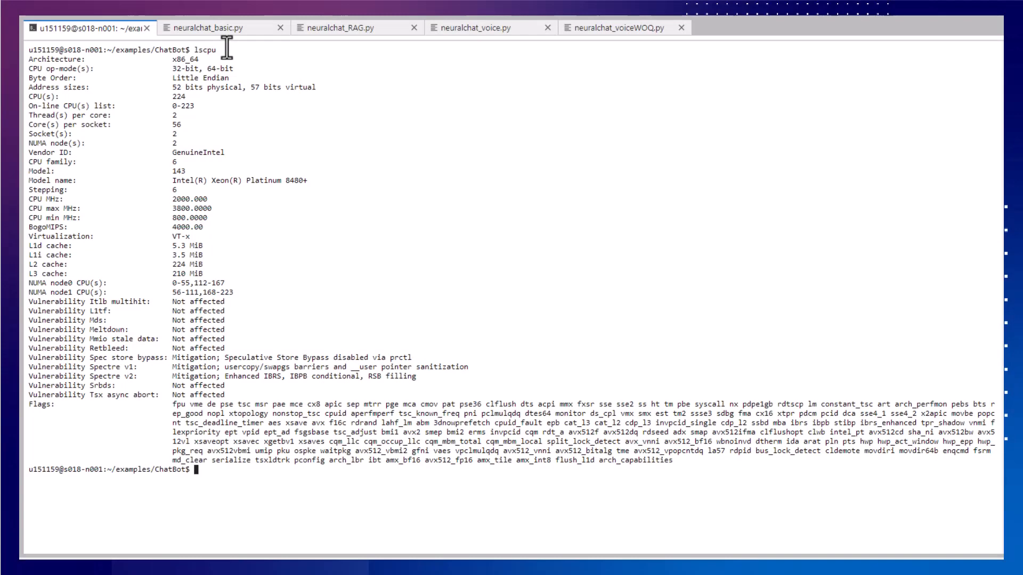
Step: Review neuralchat_basic.py, return to the shell and clear it for the run
text(c)
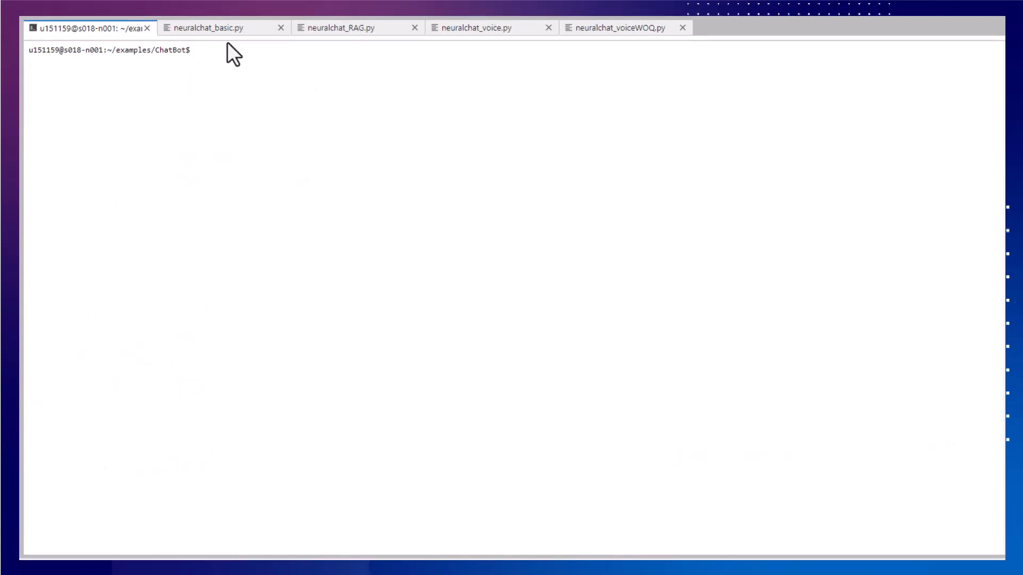
click(222, 28)
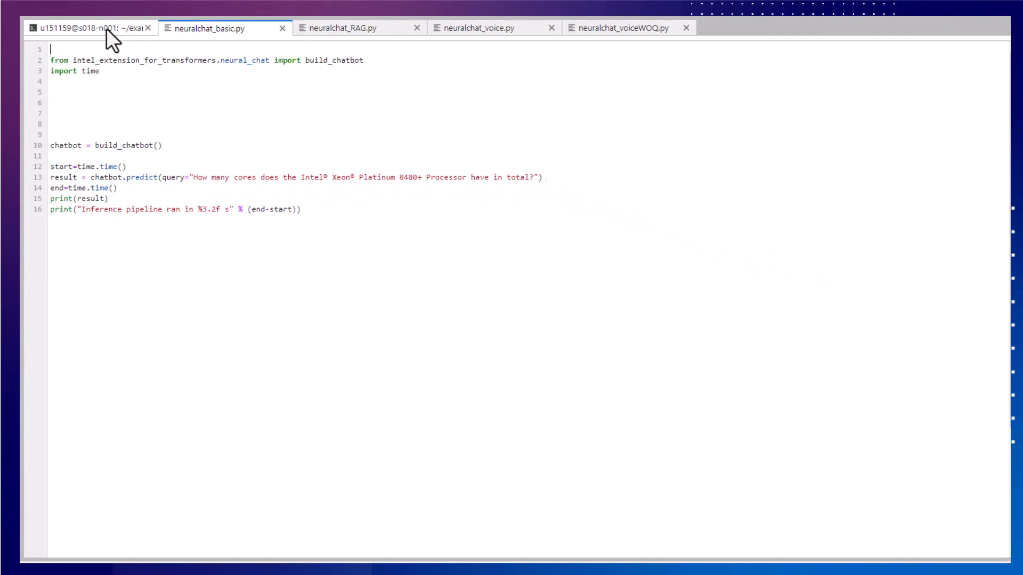
click(89, 28)
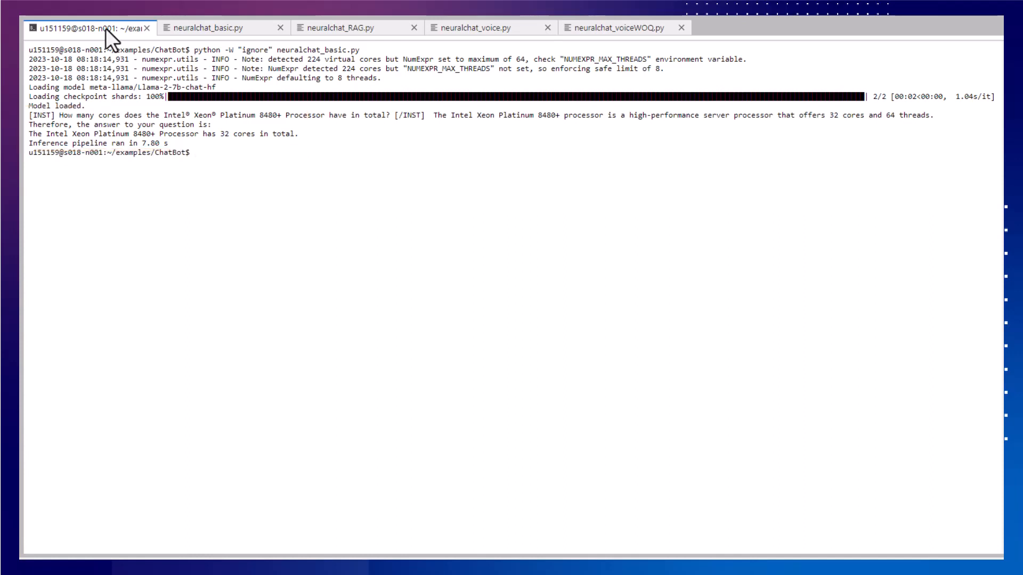
text(clear)
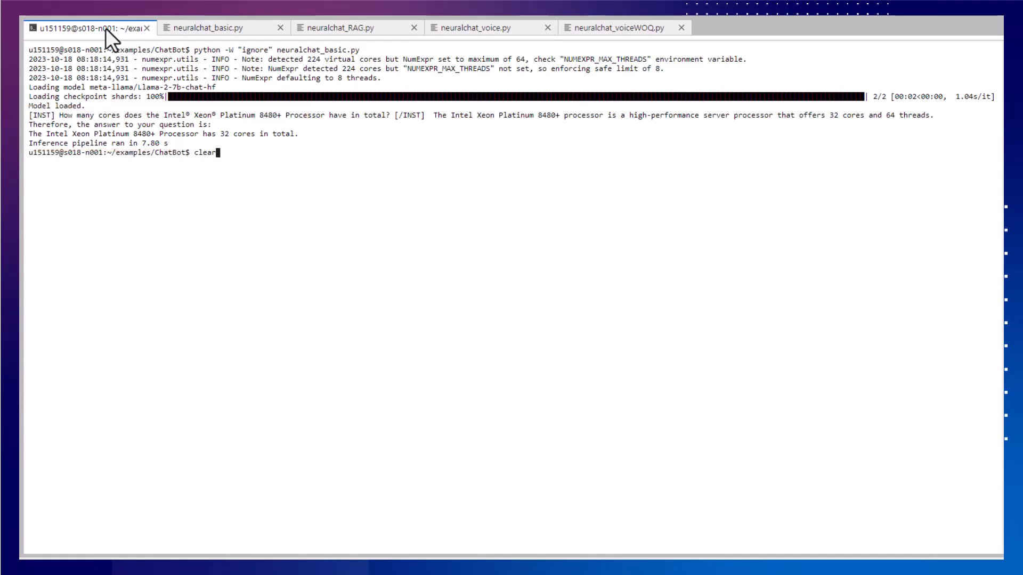
Step: Show the neuralchat_basic.py code again in the editor
click(209, 27)
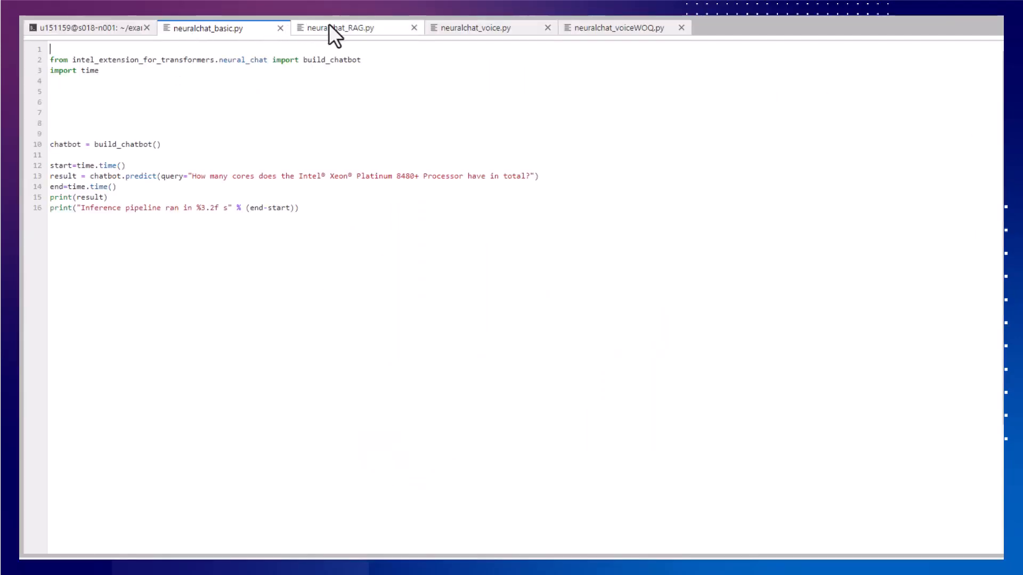
Step: Inspect neuralchat_RAG.py with the Intel/neural-chat-7b-v2 model, then return to the shell prompt
click(350, 28)
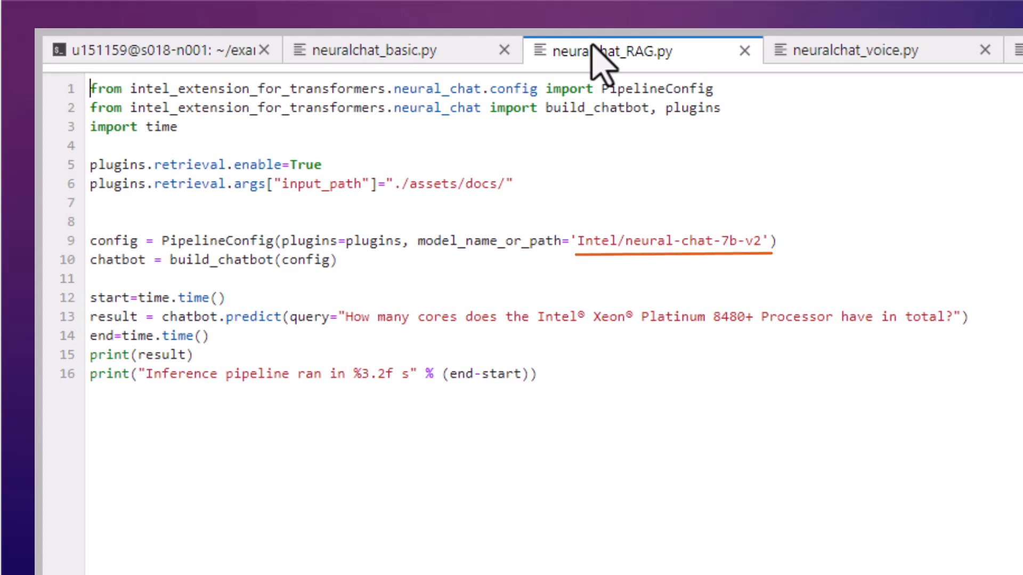
mouse_move(405, 52)
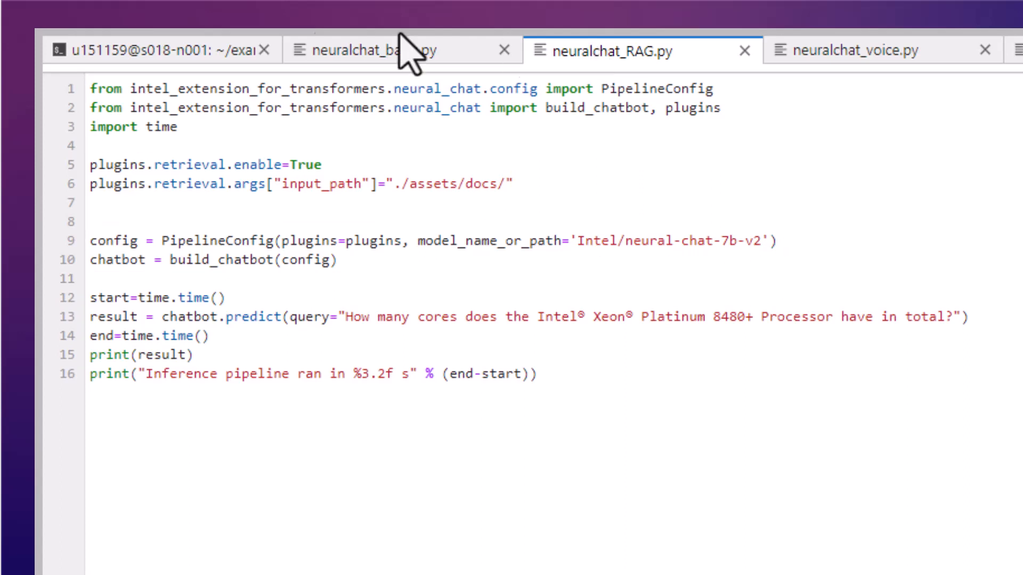
click(162, 51)
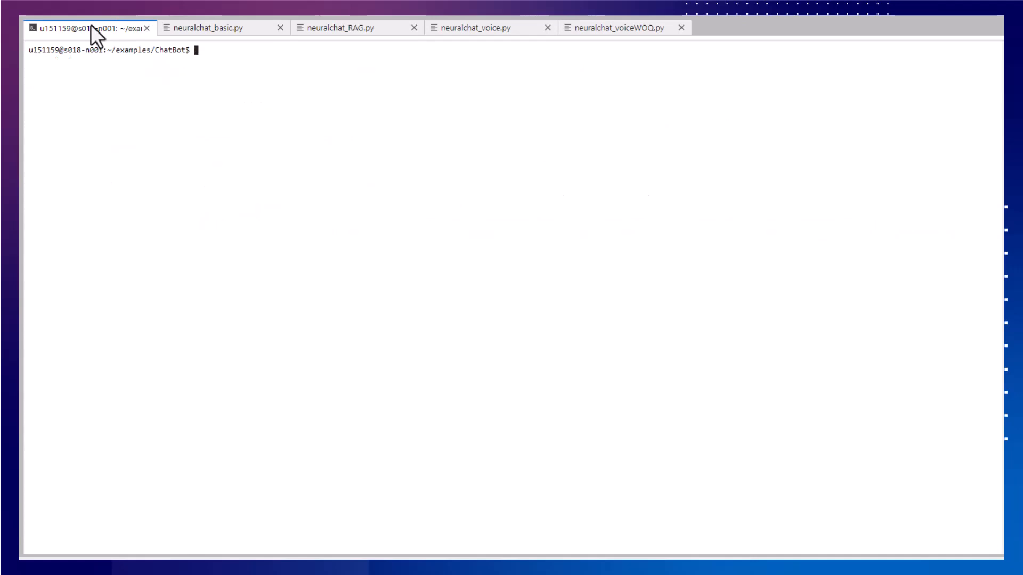
Step: Revisit the RAG script, return to the shell and list the generated response.wav file
click(342, 28)
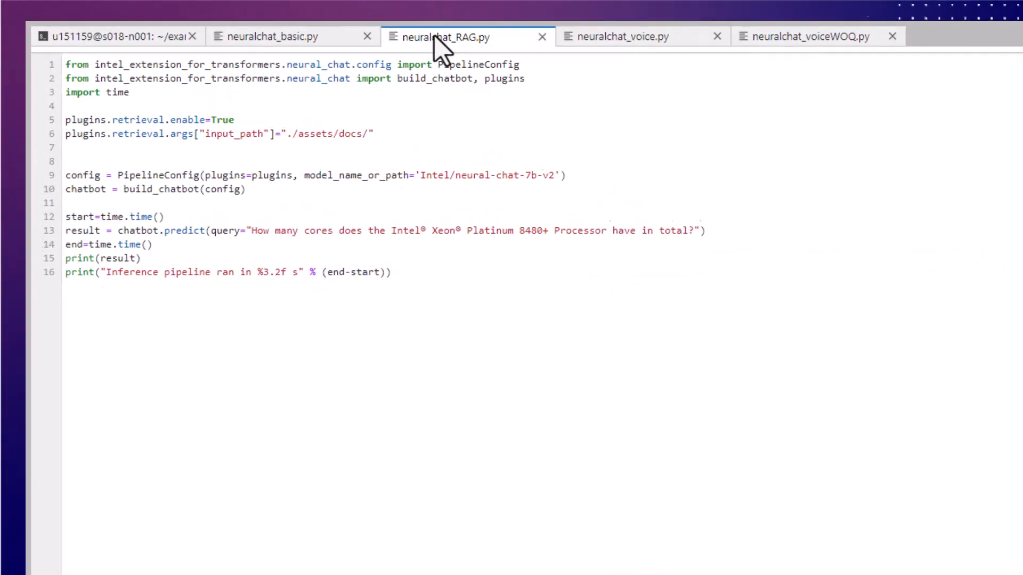
click(626, 36)
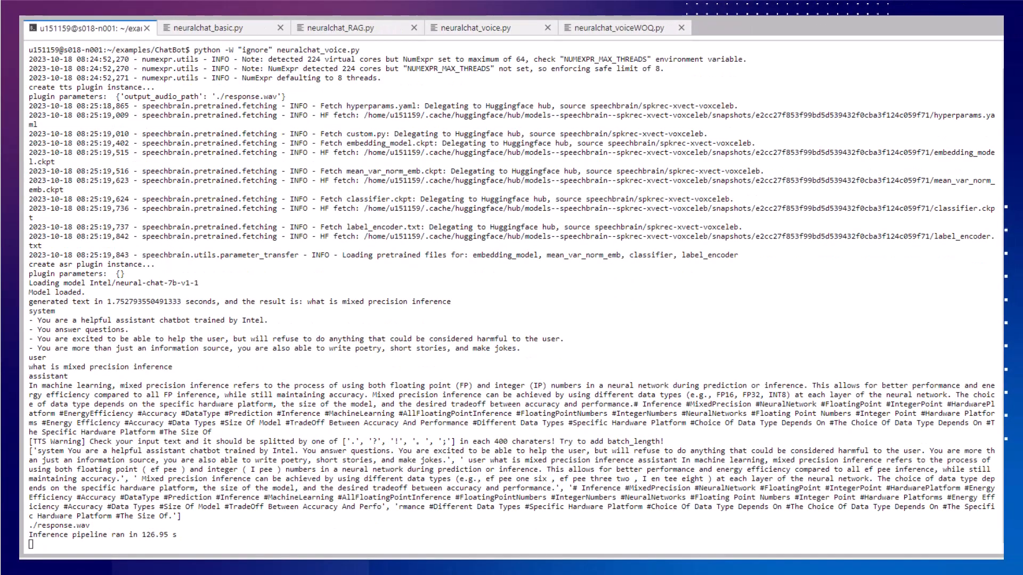
text(ls -l *.wav)
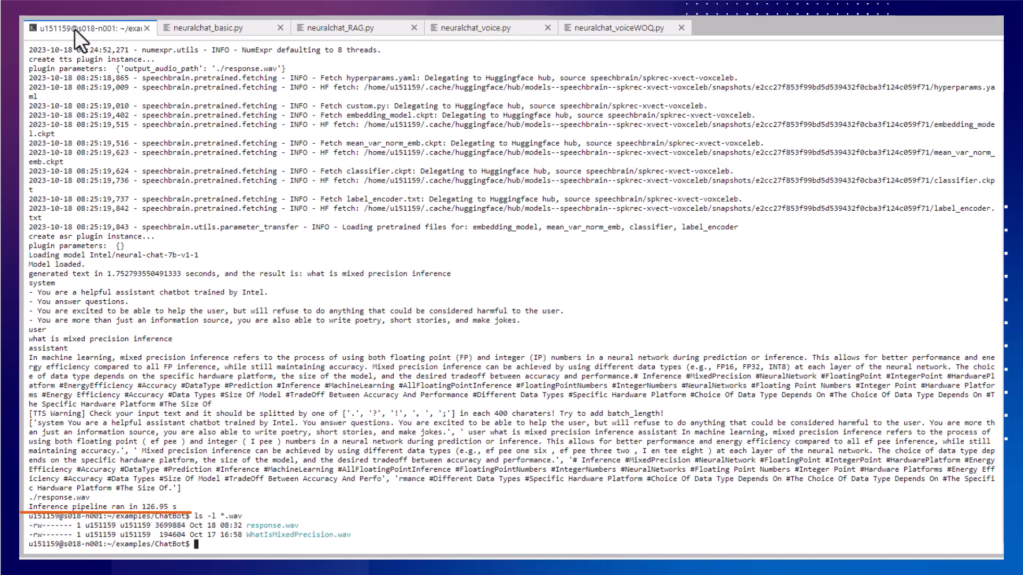
Step: Clear the shell before running the quantized neuralchat_voiceWOQ.py voice chatbot
text(clear)
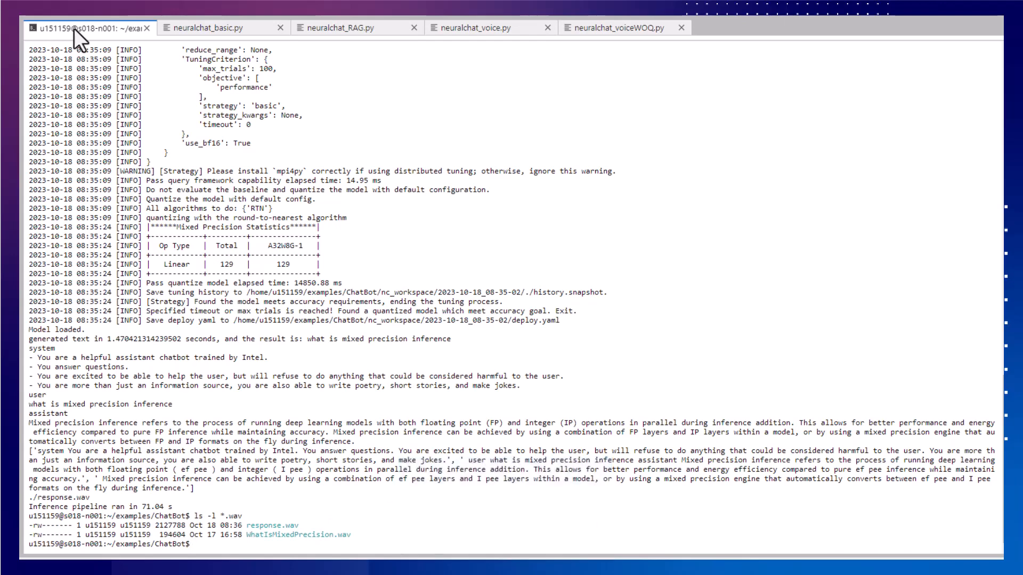
Step: View neuralchat_serving.py, then show the session running the NeuralChat server on port 8888
text(clear)
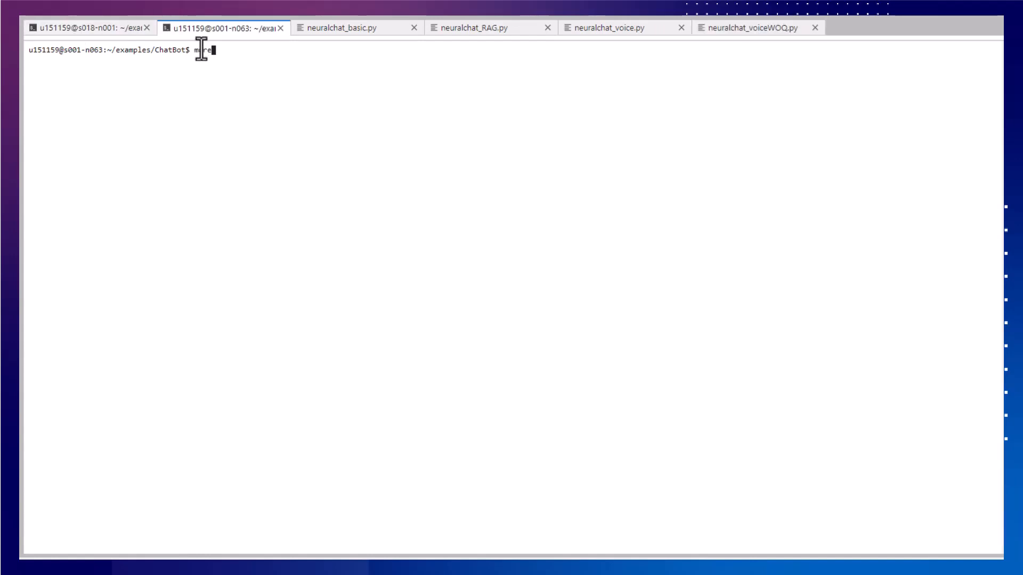
text(neuralchat_serving.py)
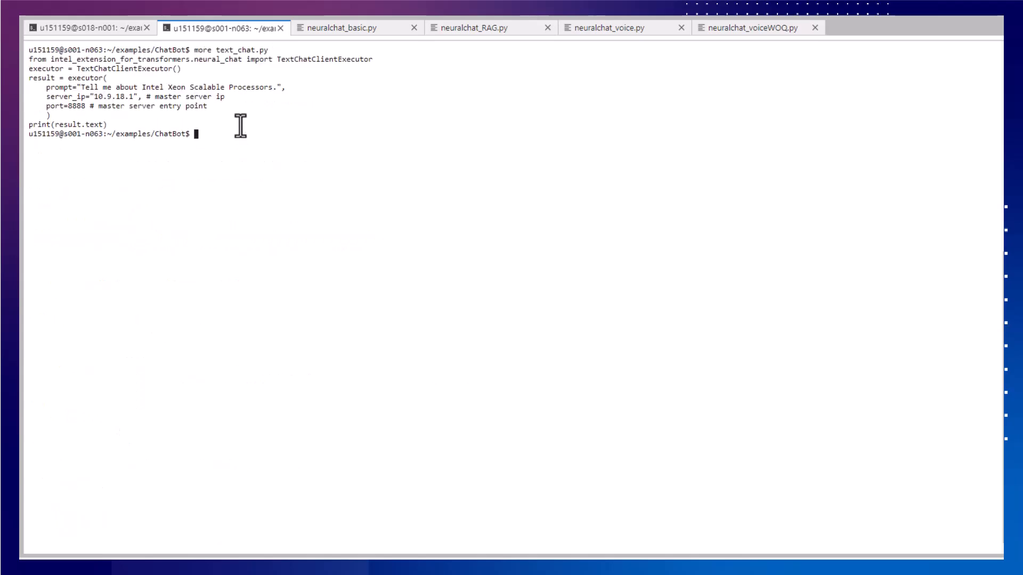
click(78, 27)
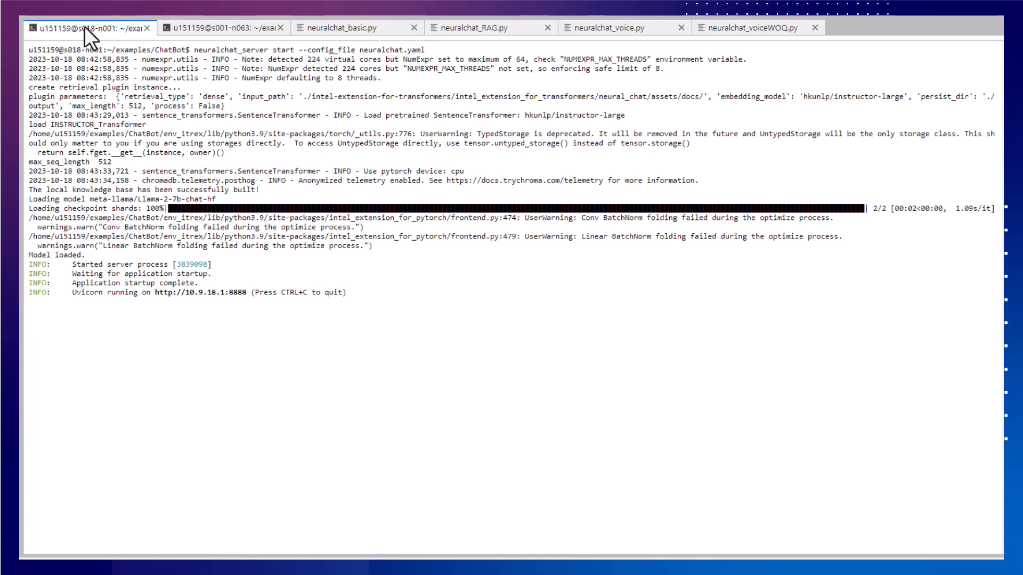
click(215, 28)
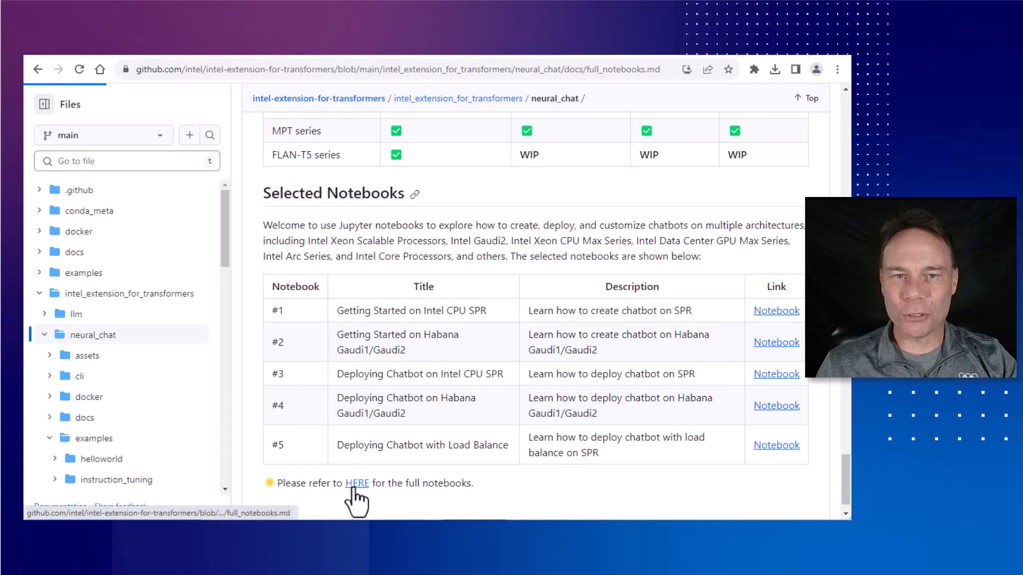
Step: Scroll through full_notebooks.md from the HERE link, then open the neural_chat examples folder
click(357, 483)
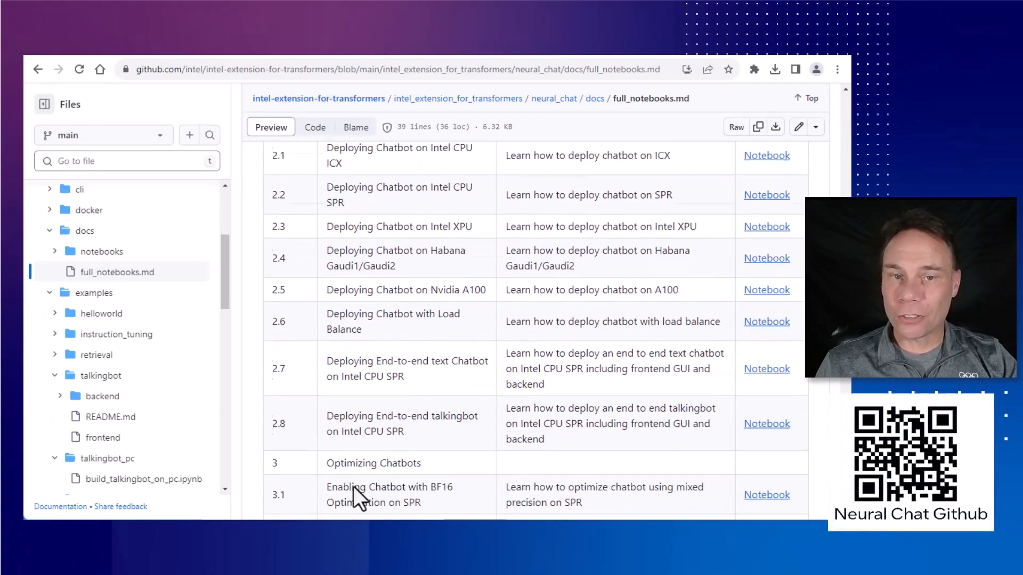
scroll(down, 3)
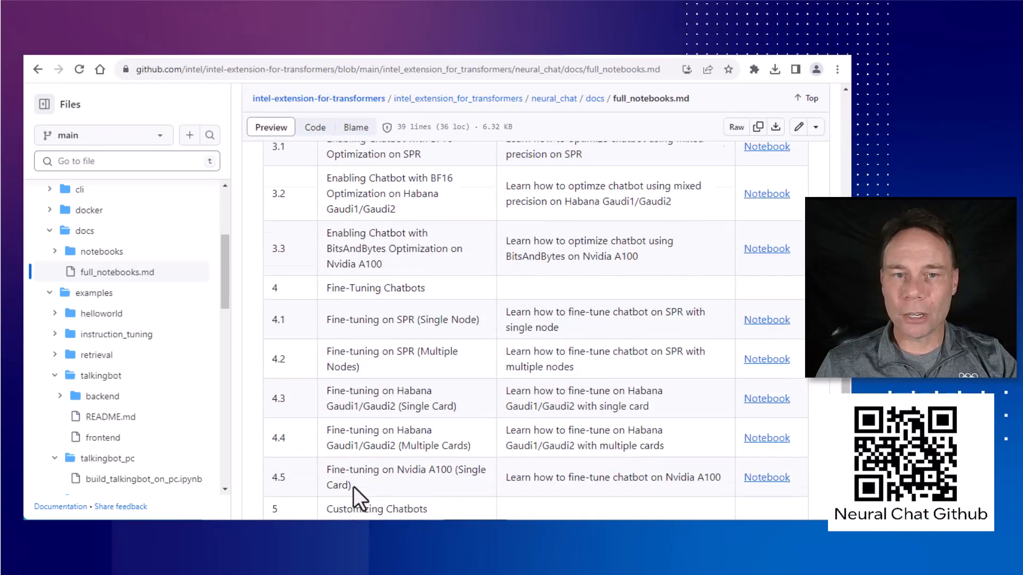
scroll(down, 3)
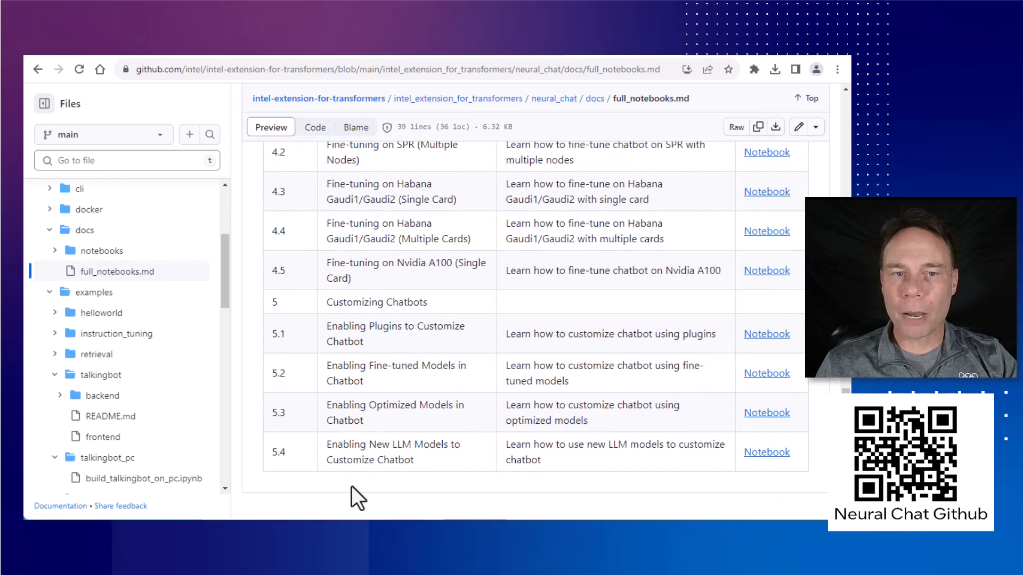
click(94, 292)
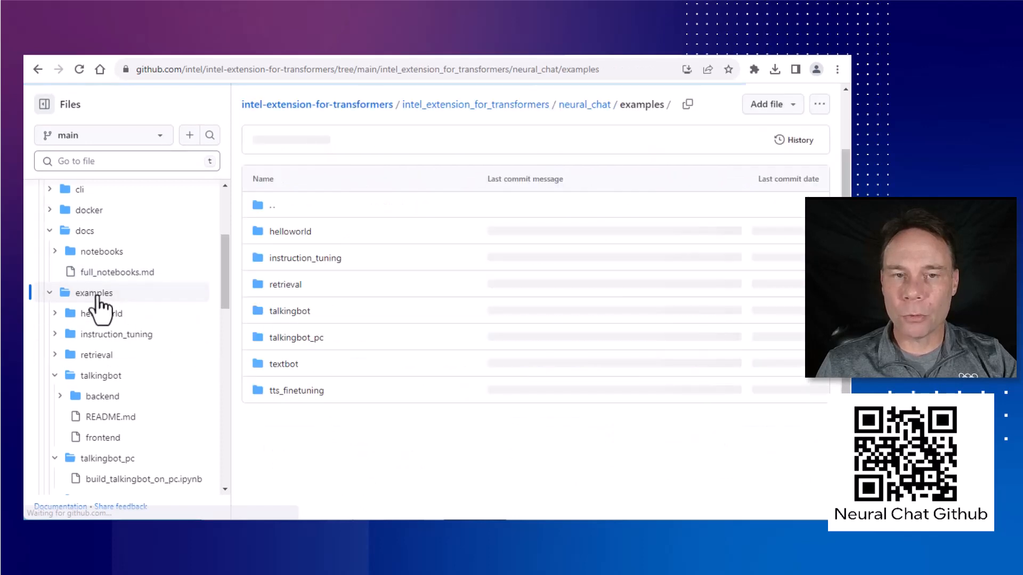